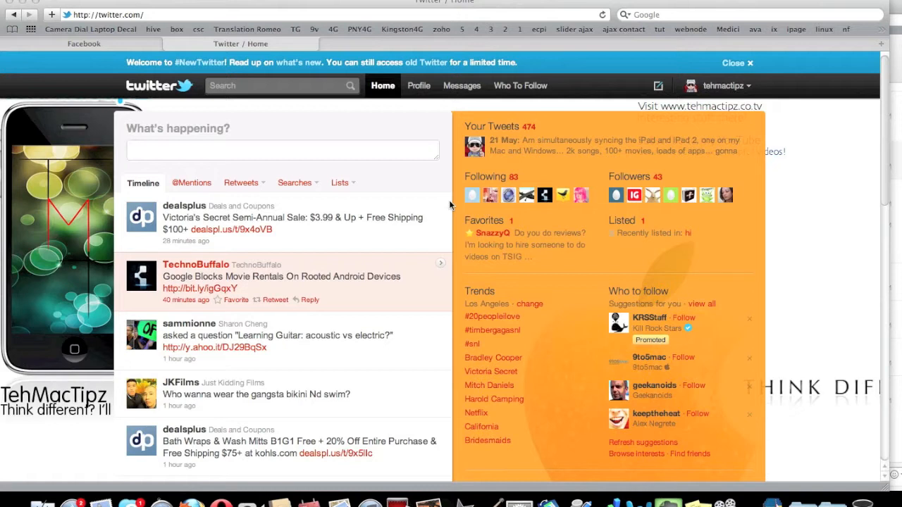
{"action": "mouse_move", "coordinate": [465, 217]}
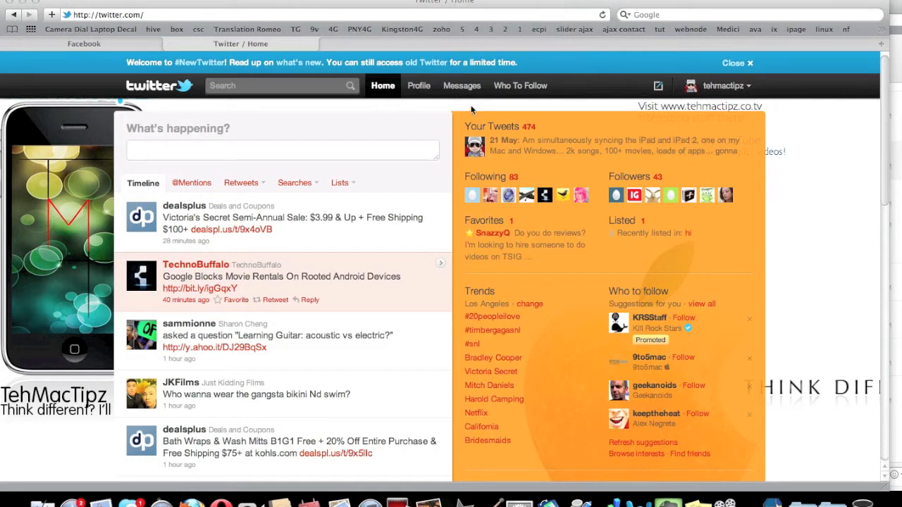
{"action": "mouse_move", "coordinate": [444, 69]}
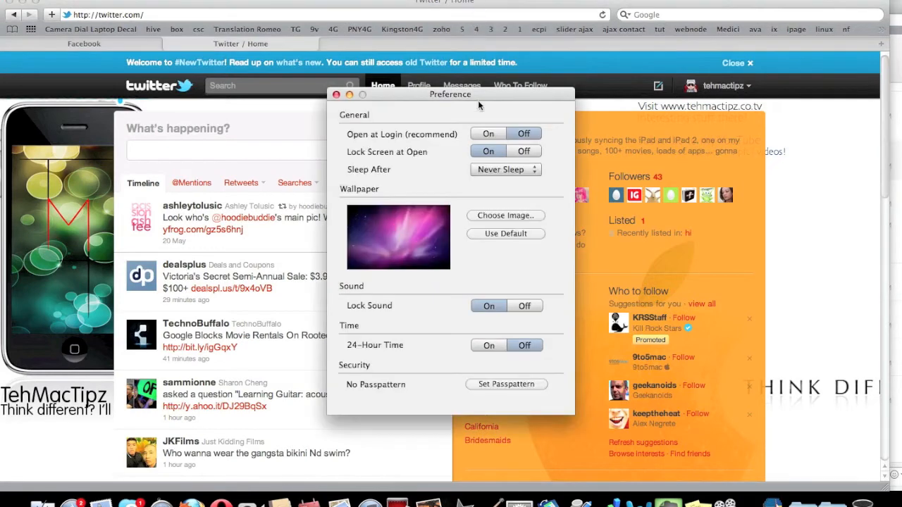
{"action": "mouse_move", "coordinate": [492, 380]}
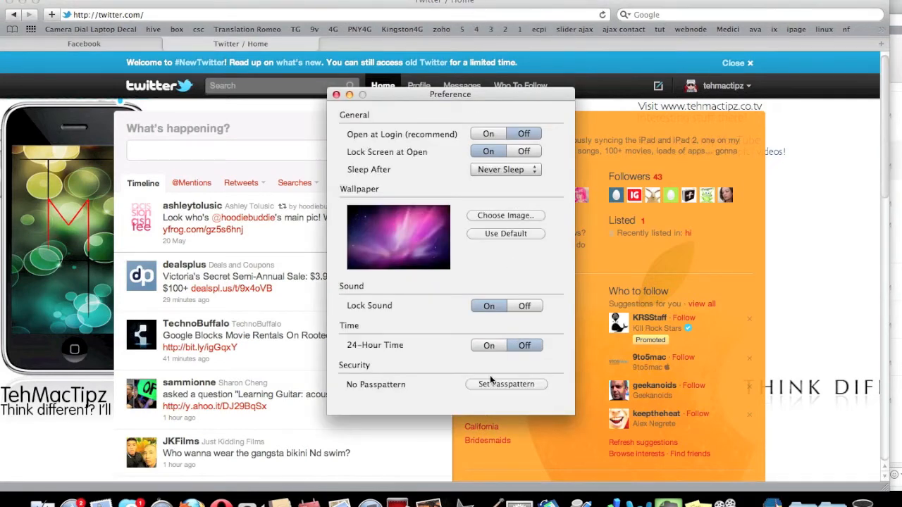
Review the passpattern setup rules from Preferences and cancel, leaving no passpattern set.
{"action": "left_click", "coordinate": [504, 383]}
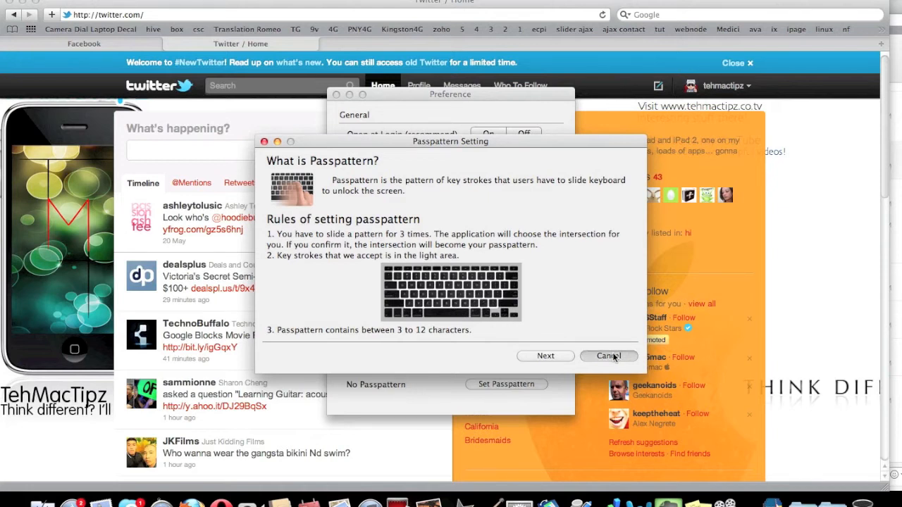
{"action": "left_click", "coordinate": [607, 355]}
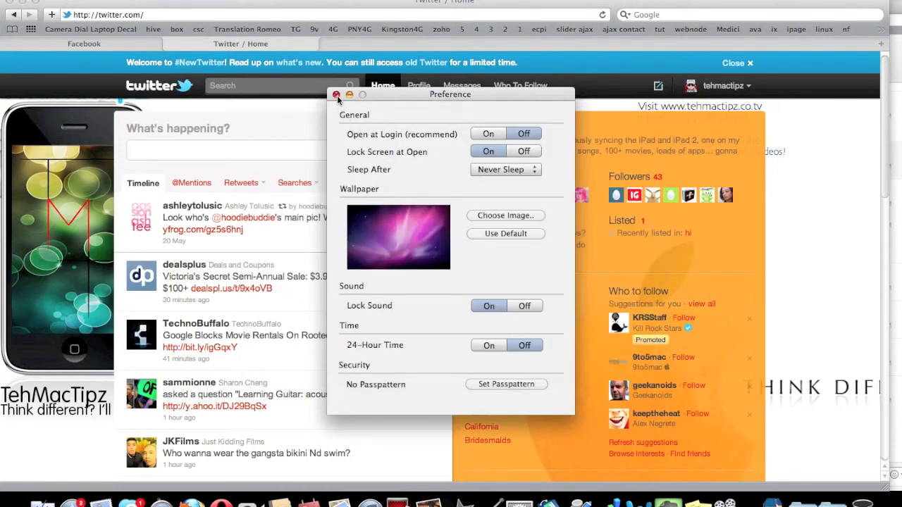
Close Preferences and show the Lock Screen (SlideToUnlock) App Store page, marked installed.
{"action": "left_click", "coordinate": [337, 94]}
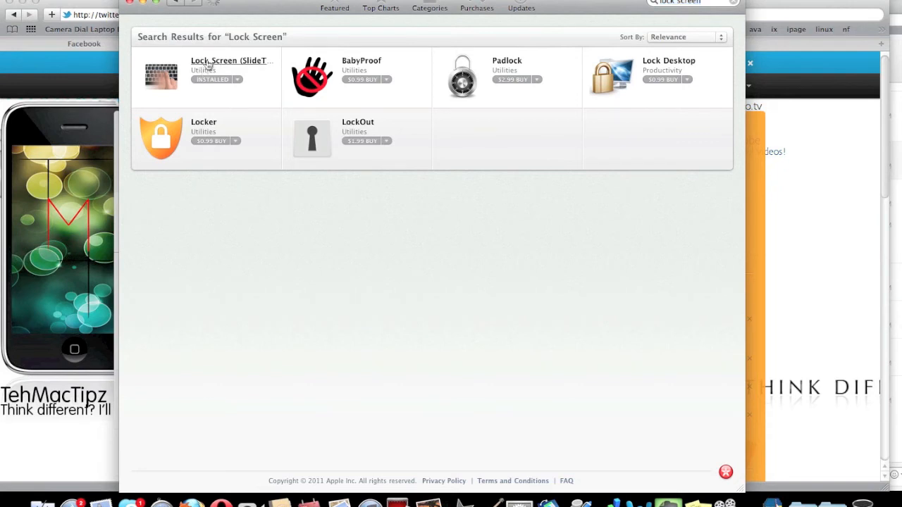
{"action": "left_click", "coordinate": [231, 61]}
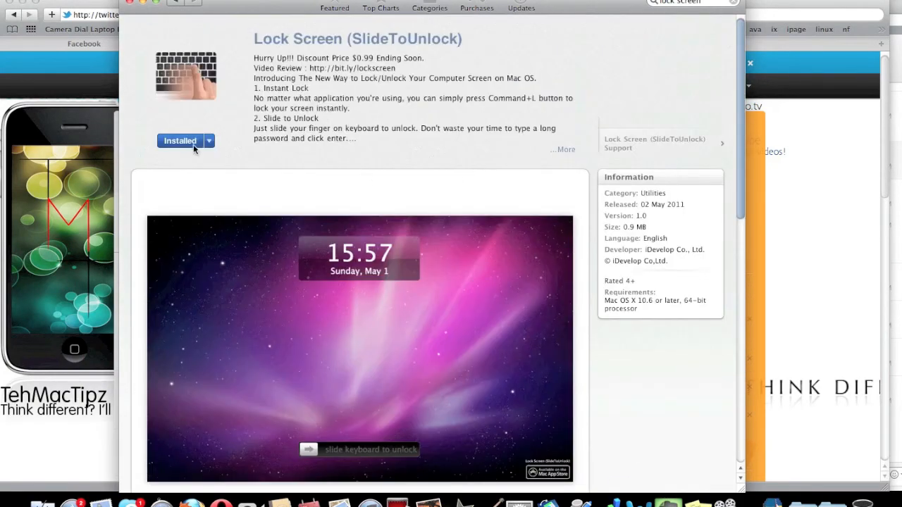
{"action": "mouse_move", "coordinate": [172, 160]}
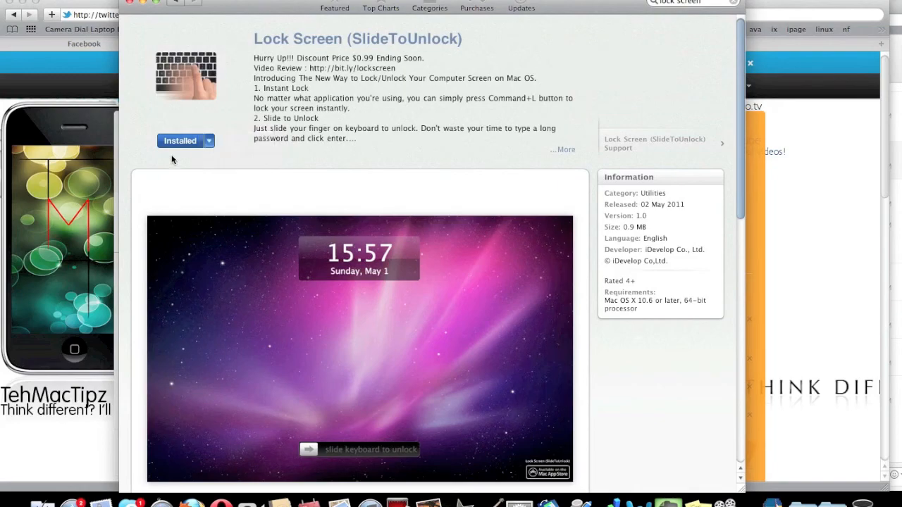